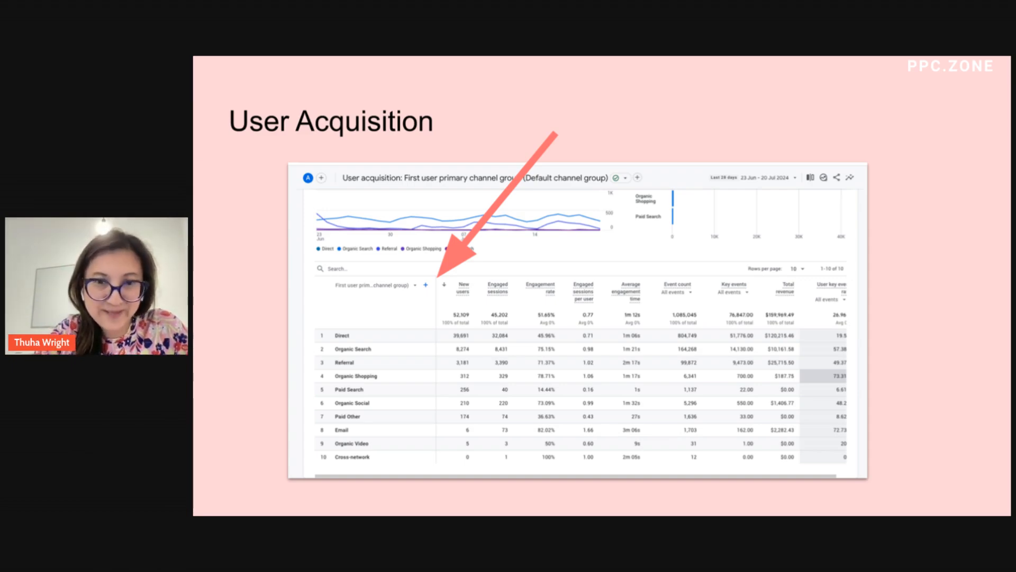
click(425, 284)
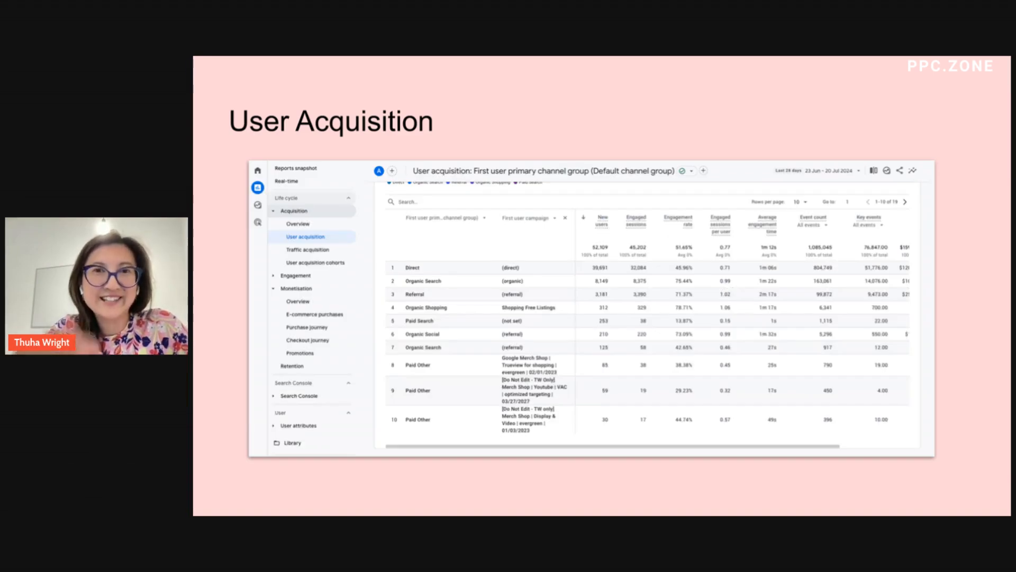